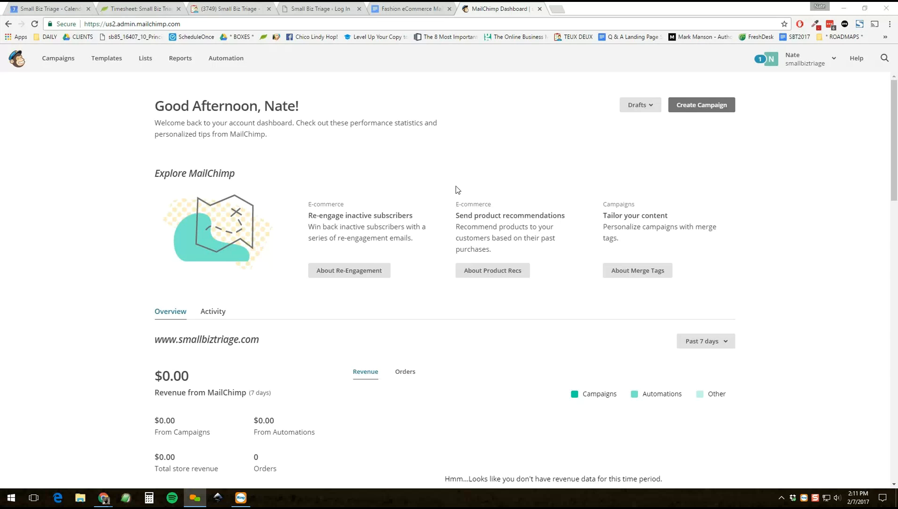
pyautogui.moveTo(769, 198)
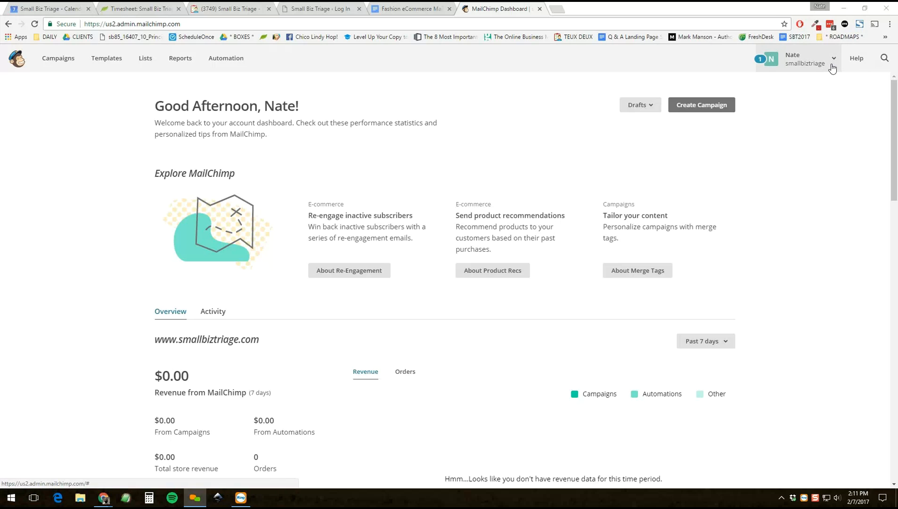
# - Reach the Verified domains settings page via the account menu and scroll to the domain list
pyautogui.click(808, 59)
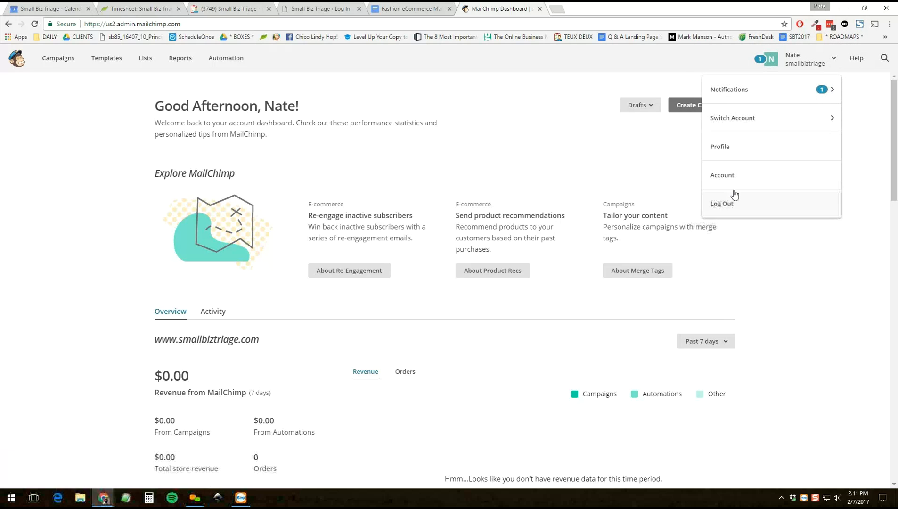
pyautogui.moveTo(736, 178)
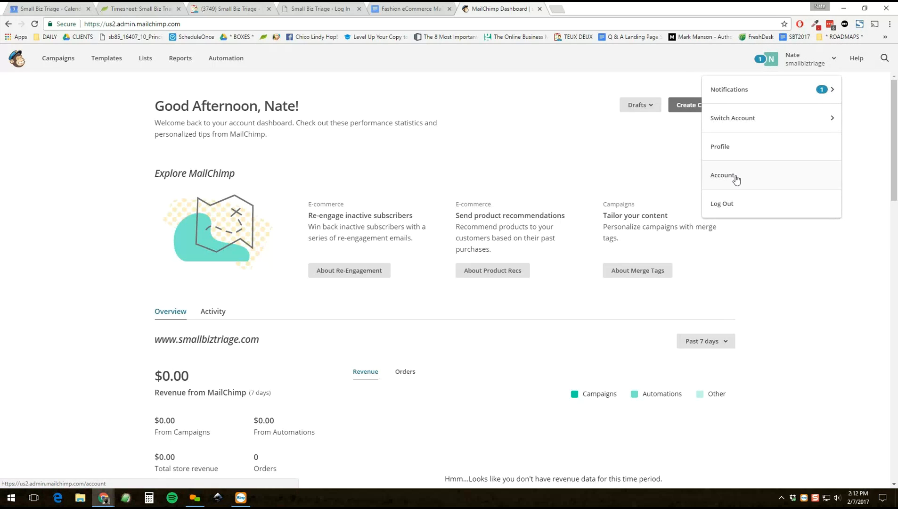
pyautogui.moveTo(857, 57)
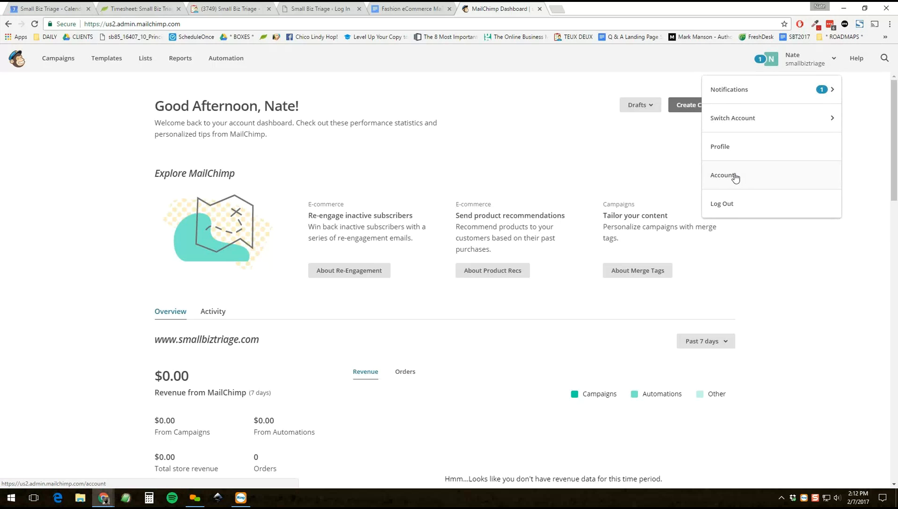
pyautogui.click(722, 175)
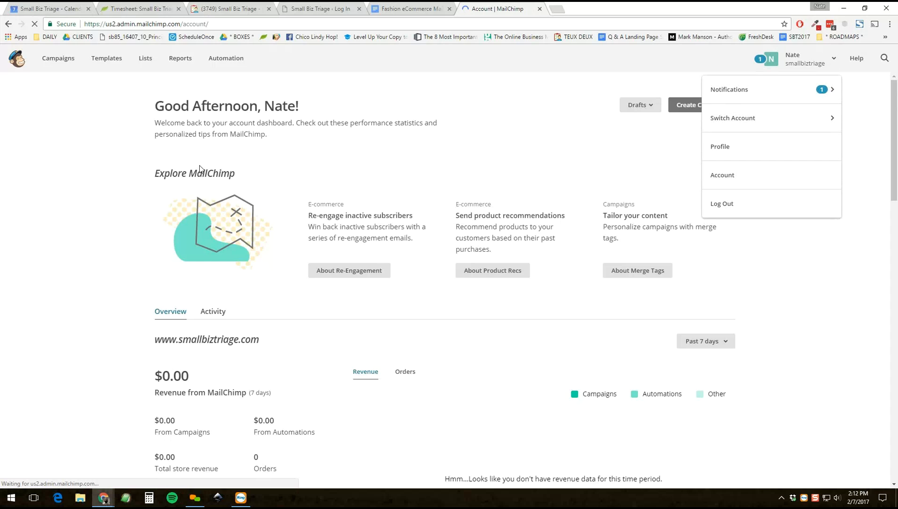
pyautogui.click(721, 174)
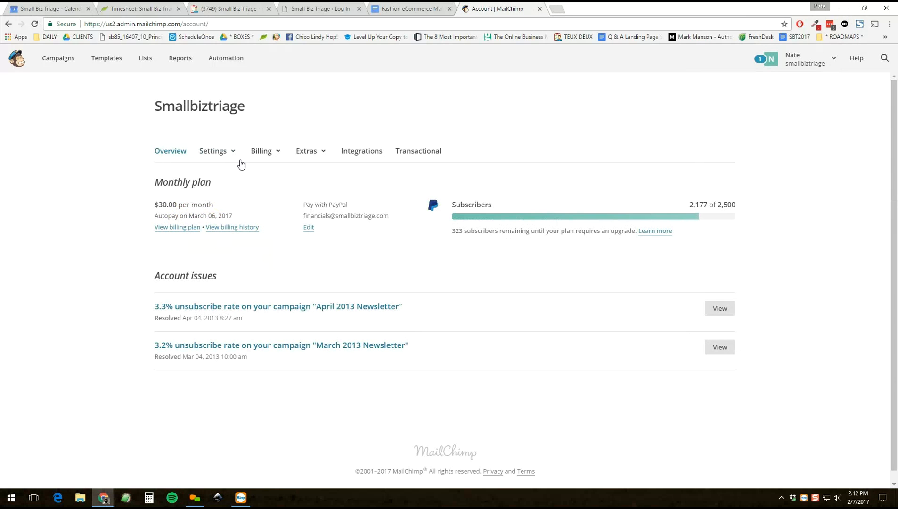
pyautogui.click(213, 151)
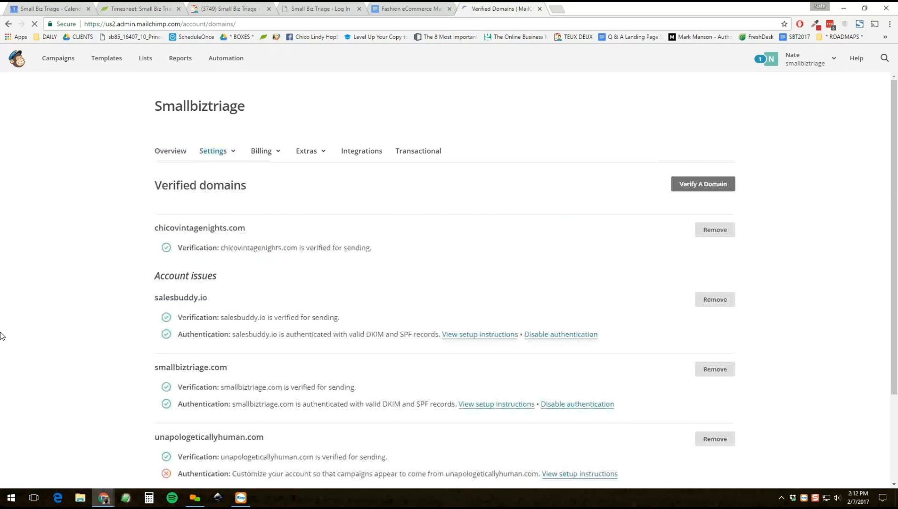
pyautogui.scroll(-3)
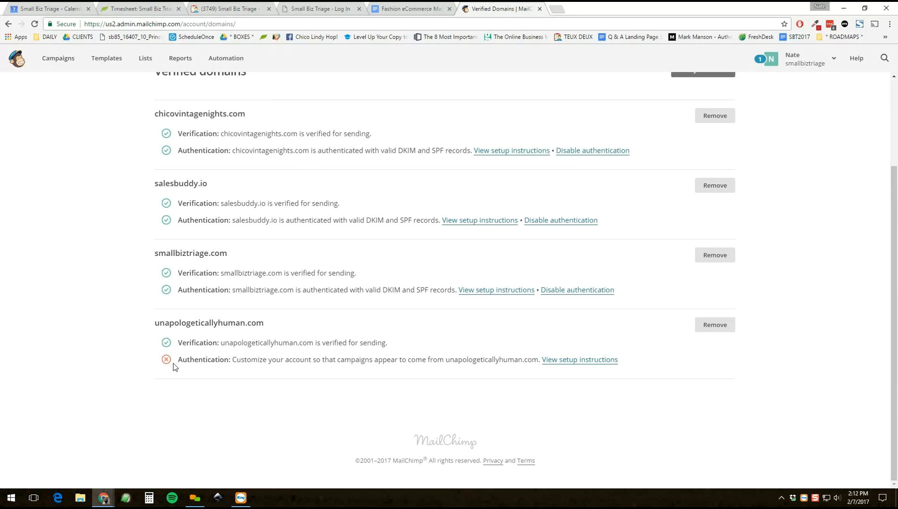
pyautogui.moveTo(164, 322)
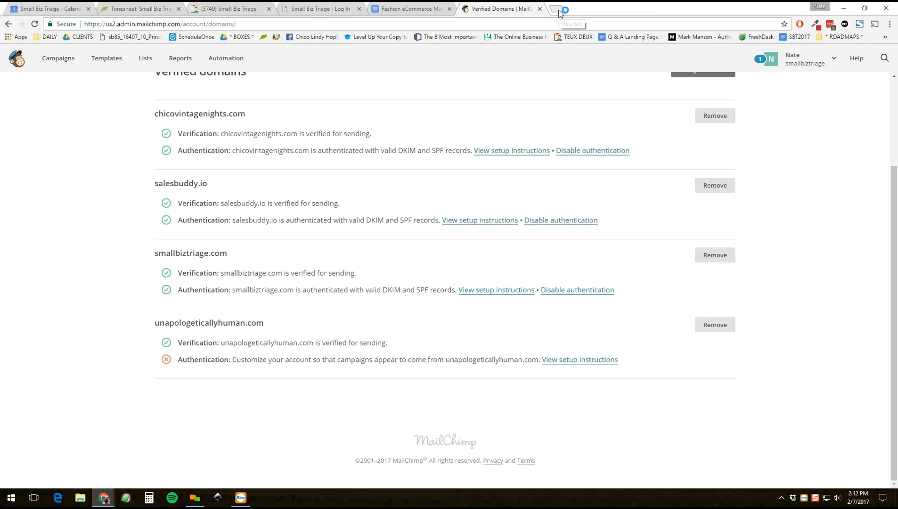
# - Log into Cloudflare in a new tab and open the unapologeticallyhuman.com site overview
pyautogui.click(562, 8)
pyautogui.write('https://www.cloudflare.com')
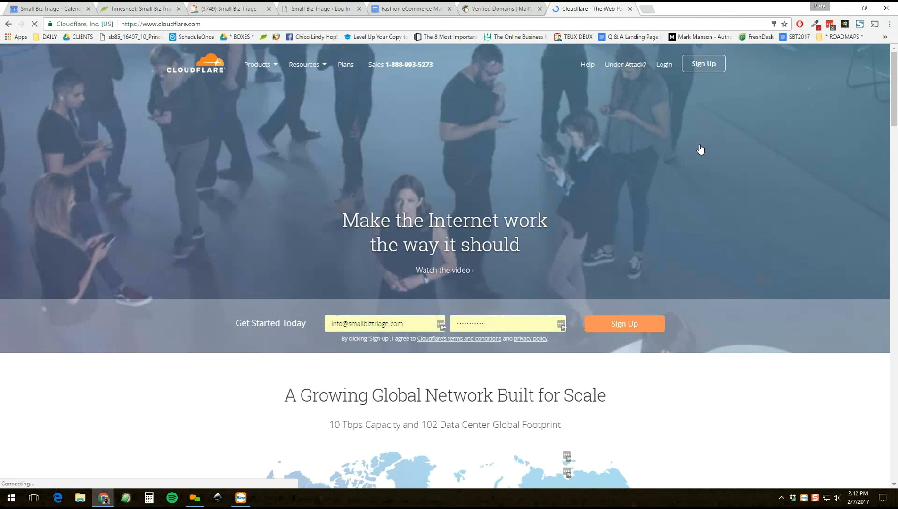
pyautogui.click(663, 64)
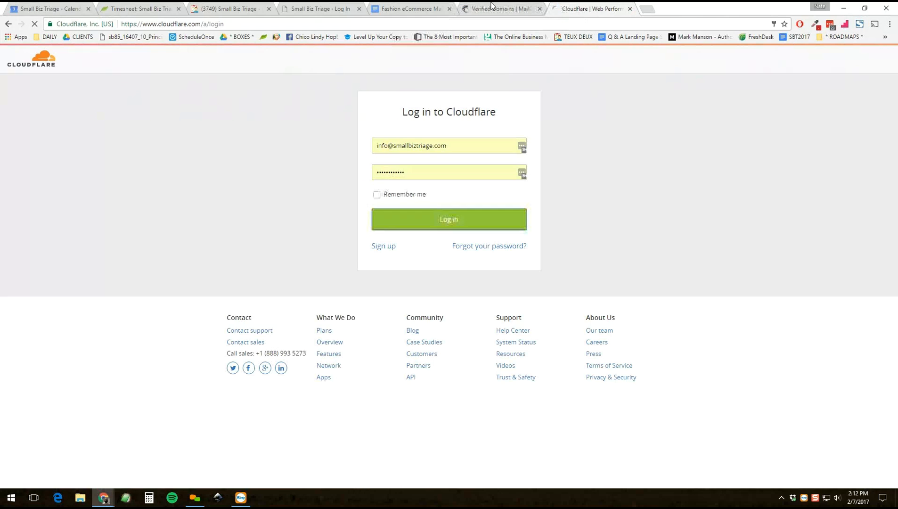
pyautogui.click(449, 218)
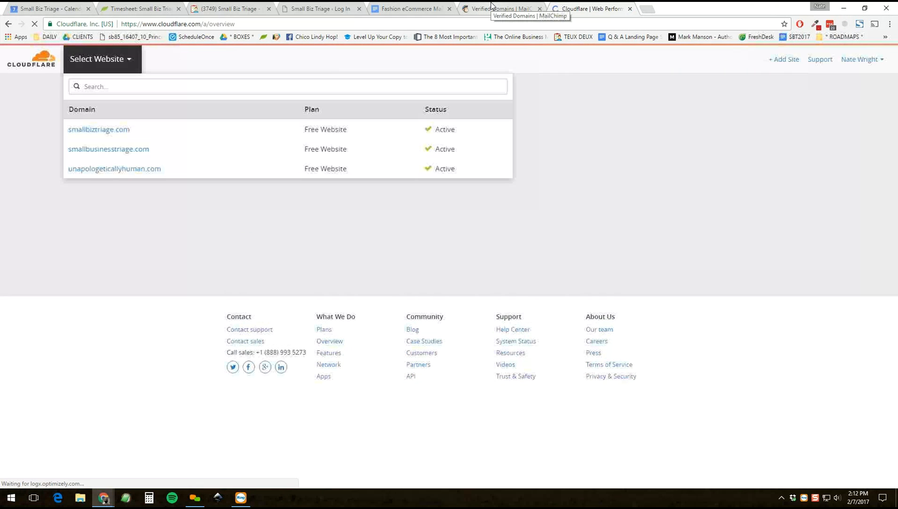
pyautogui.click(114, 169)
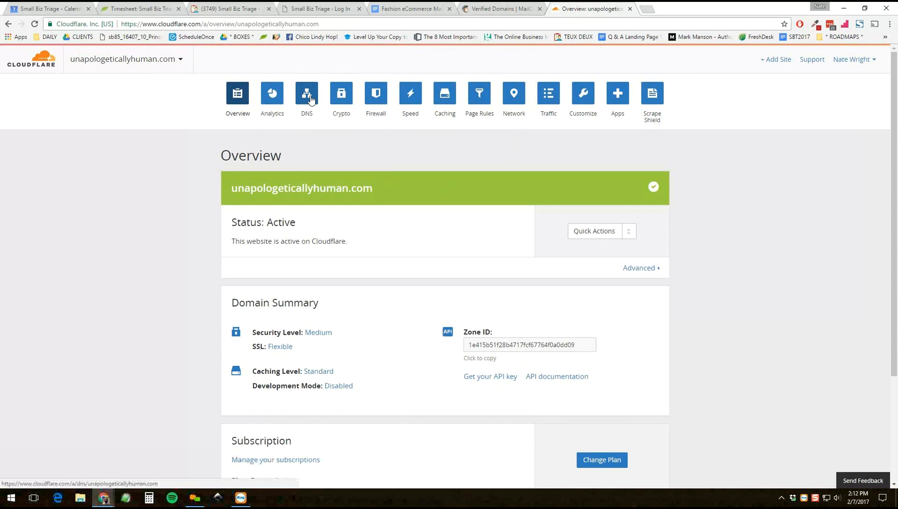
# - Open MailChimp's setup instructions for unapologeticallyhuman.com and select the k1._domainkey hostname
pyautogui.click(500, 8)
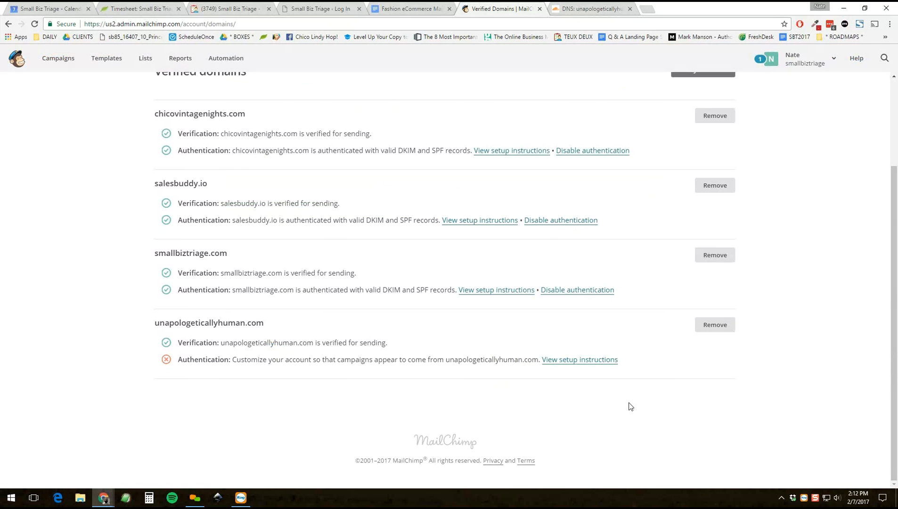
pyautogui.click(578, 359)
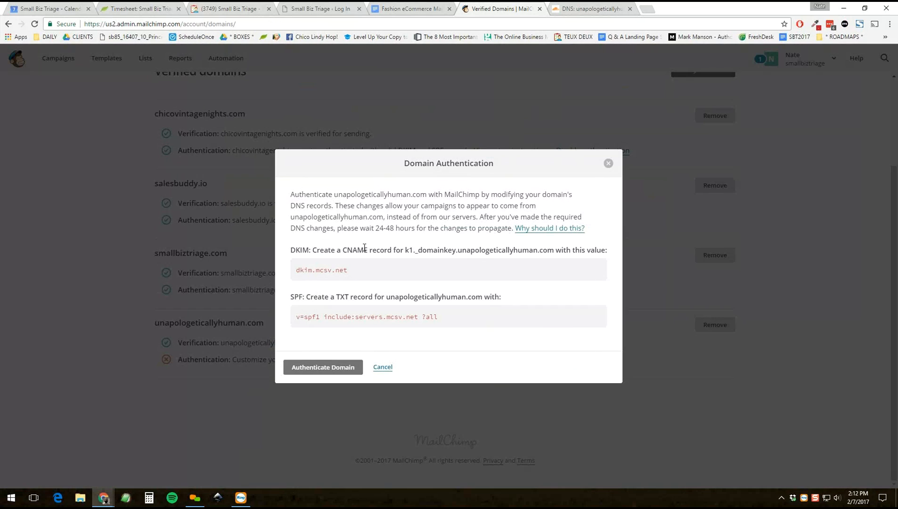
pyautogui.doubleClick(407, 249)
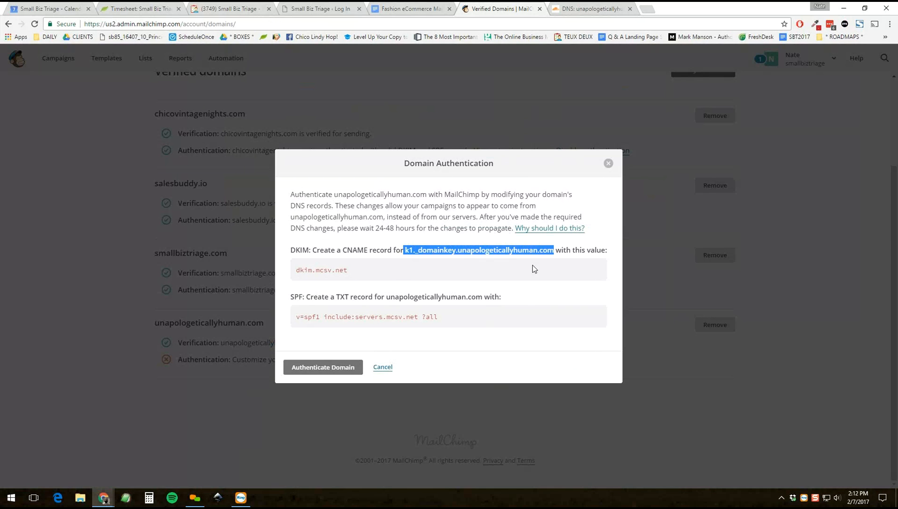
pyautogui.moveTo(592, 9)
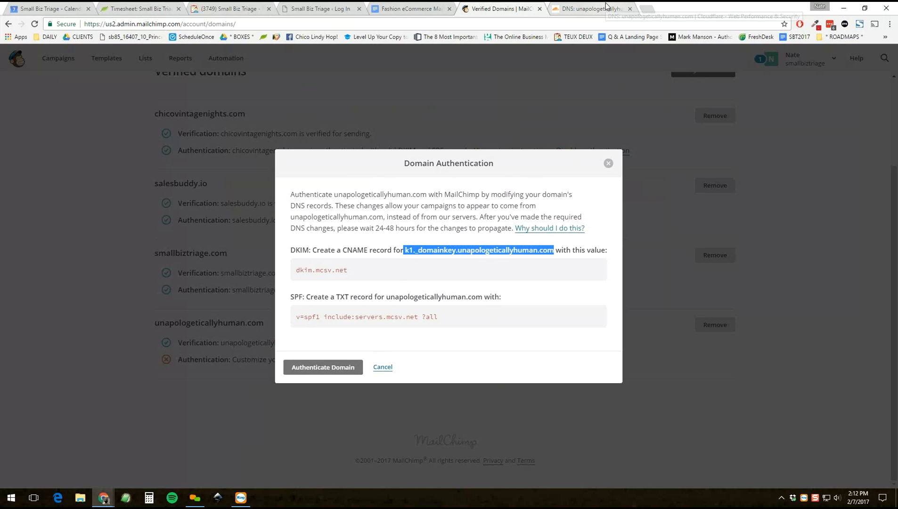
# - Start a Cloudflare CNAME record with the DKIM hostname pointing to dkim.mcsv.net
pyautogui.click(590, 8)
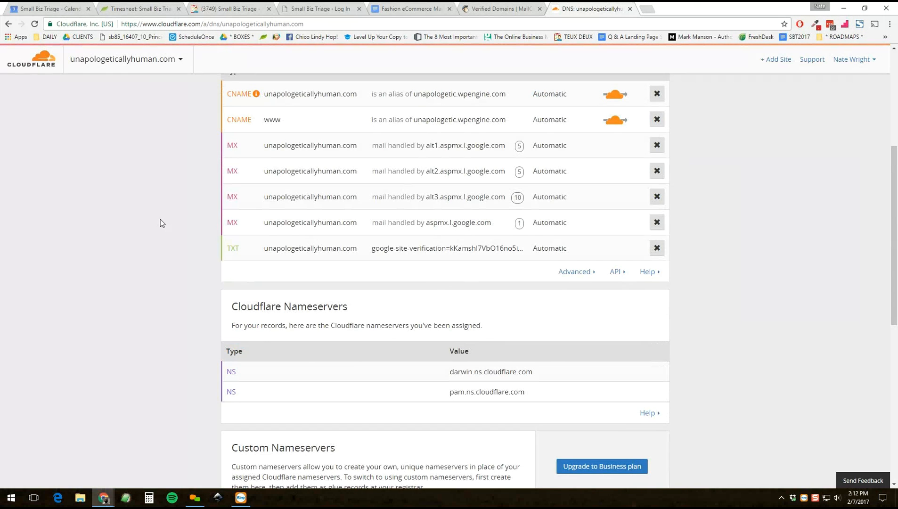
pyautogui.click(241, 187)
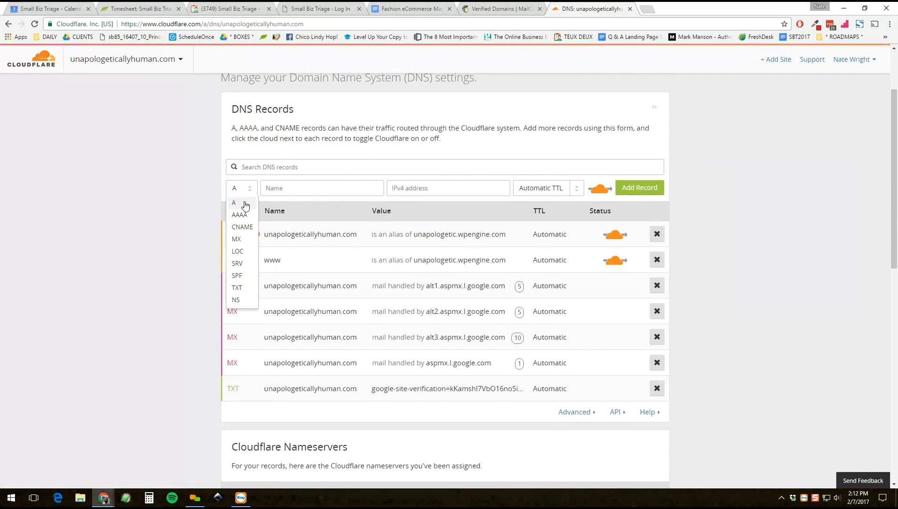
pyautogui.click(241, 226)
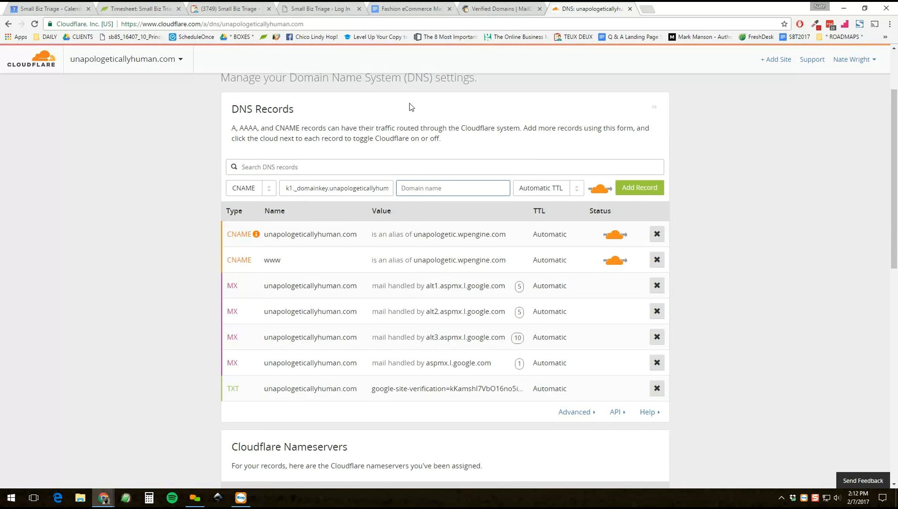
pyautogui.click(499, 9)
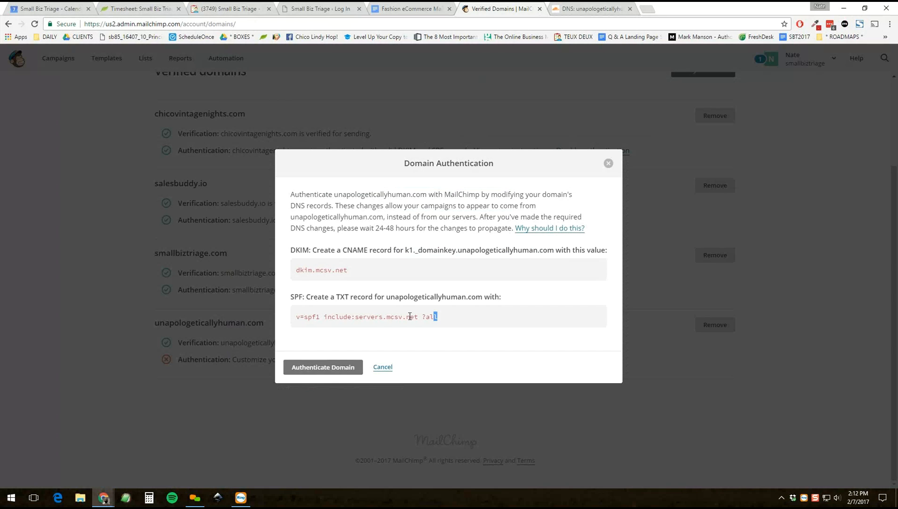
pyautogui.doubleClick(334, 270)
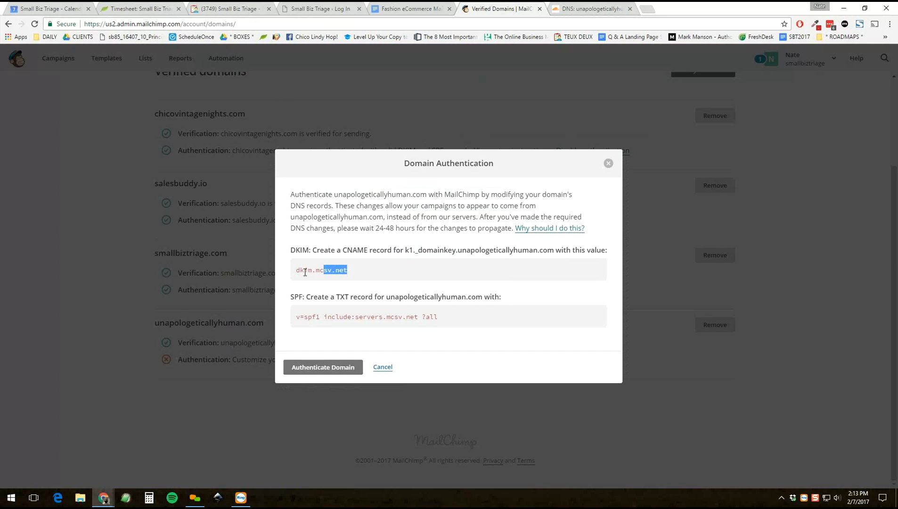
pyautogui.tripleClick(320, 269)
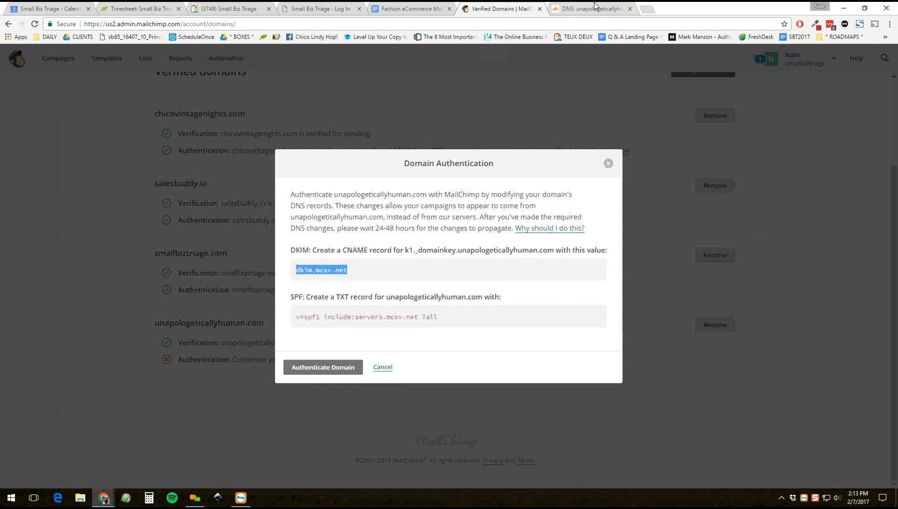
pyautogui.click(590, 9)
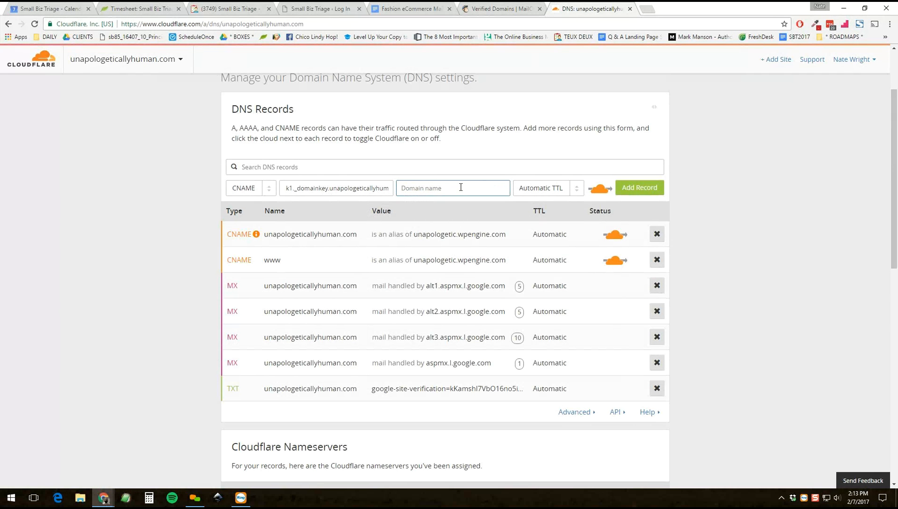
pyautogui.write('dkim.mcsv.net')
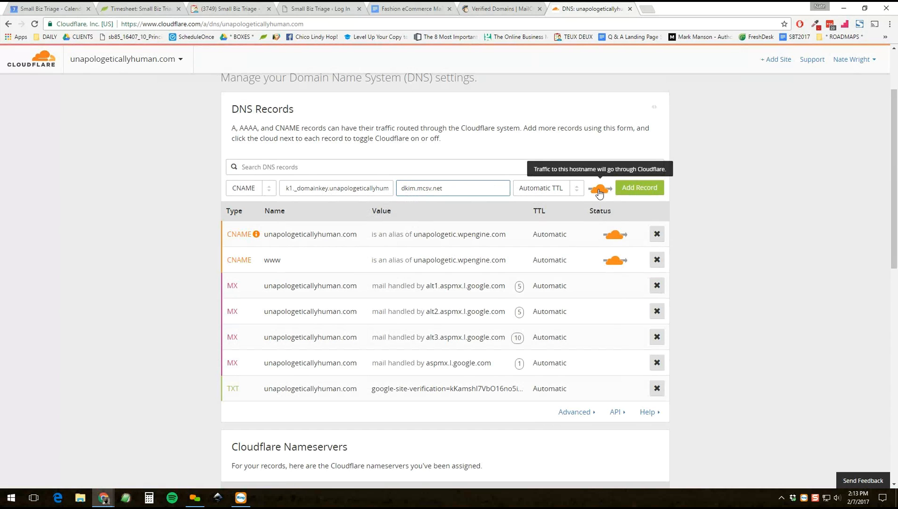
# - Turn off proxying, correct the name to k1._domainkey, and add the CNAME record
pyautogui.click(599, 189)
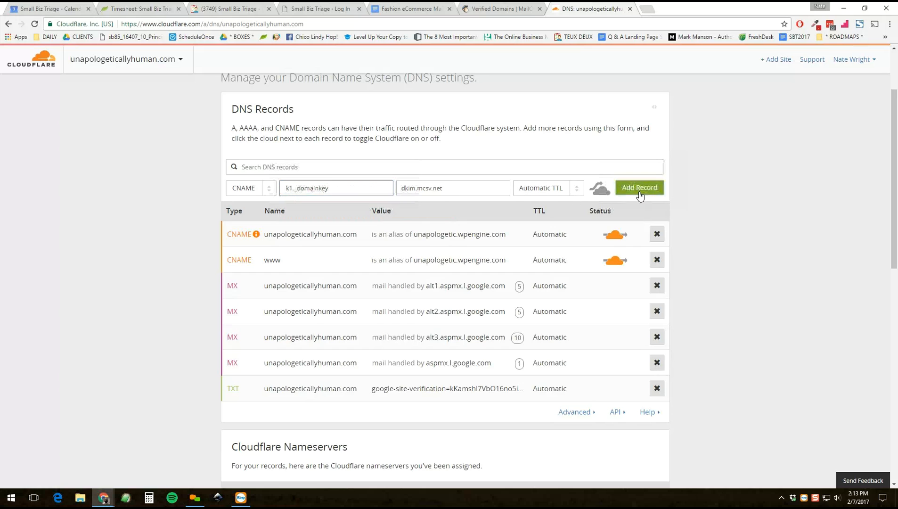
pyautogui.click(639, 187)
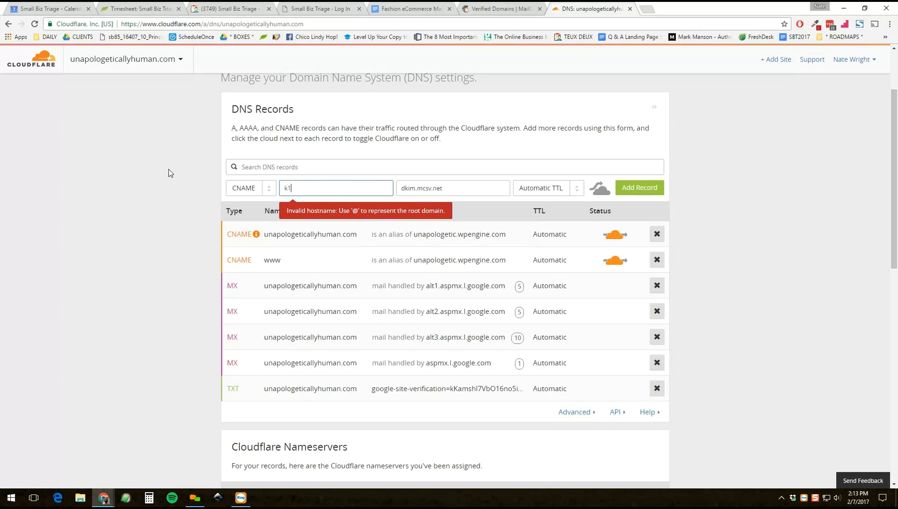
pyautogui.write('_domainke')
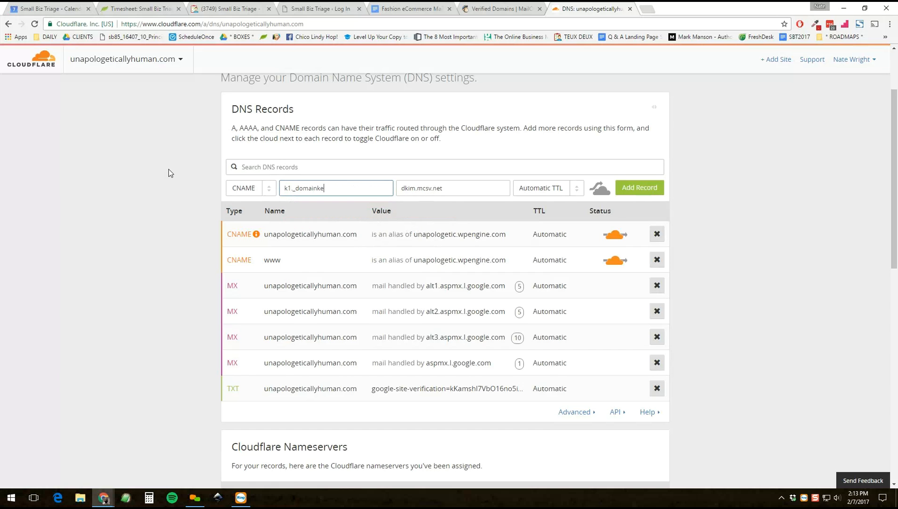
pyautogui.write('y')
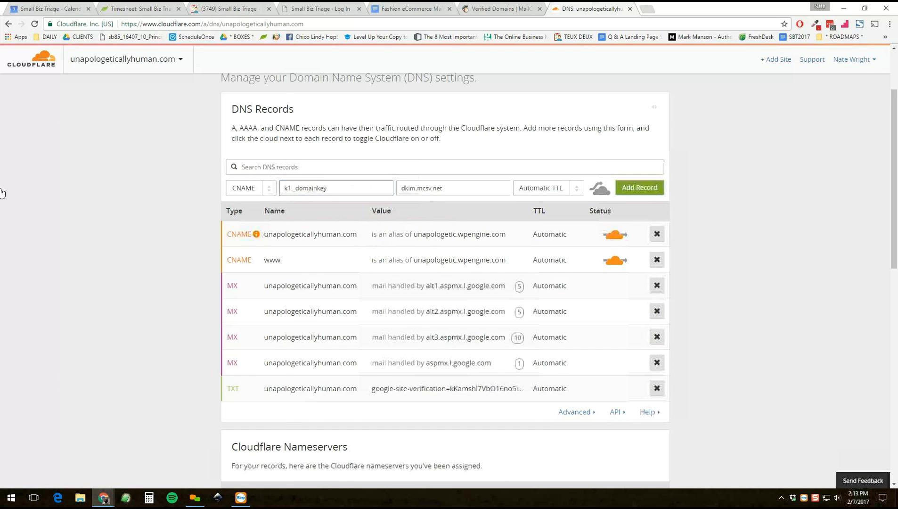
pyautogui.click(639, 187)
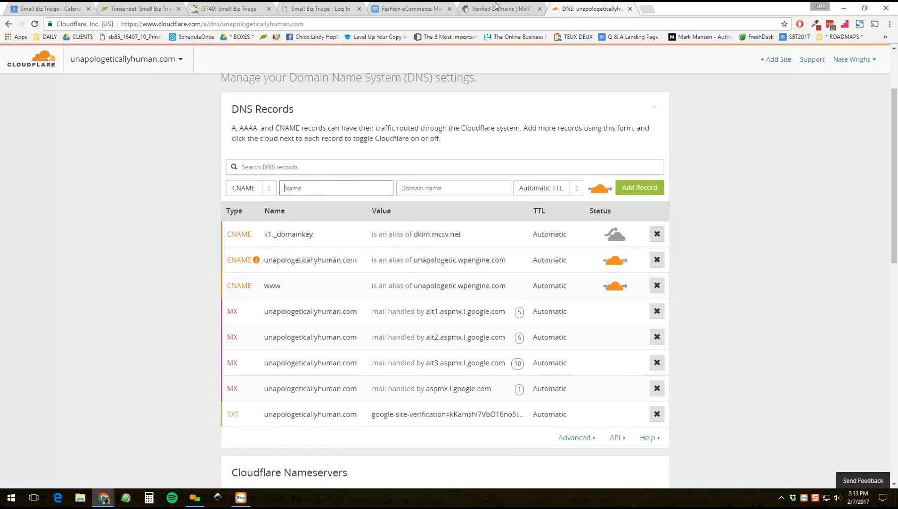
# - Copy include:servers.mcsv.net from MailChimp's SPF line and return to Cloudflare's DNS records
pyautogui.click(499, 8)
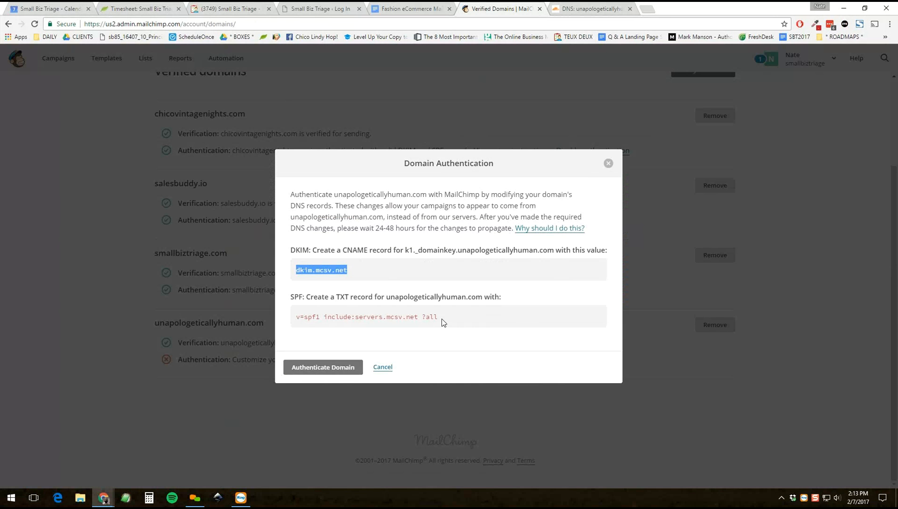
pyautogui.doubleClick(403, 317)
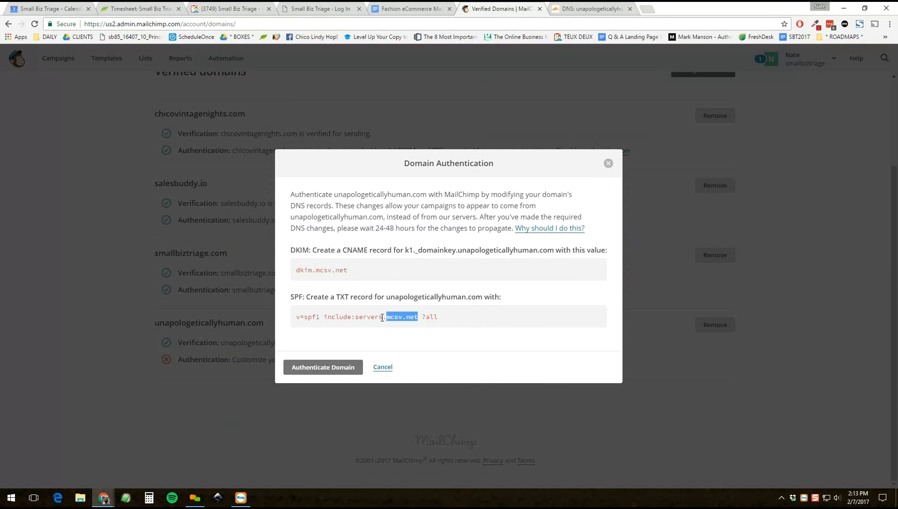
pyautogui.doubleClick(354, 317)
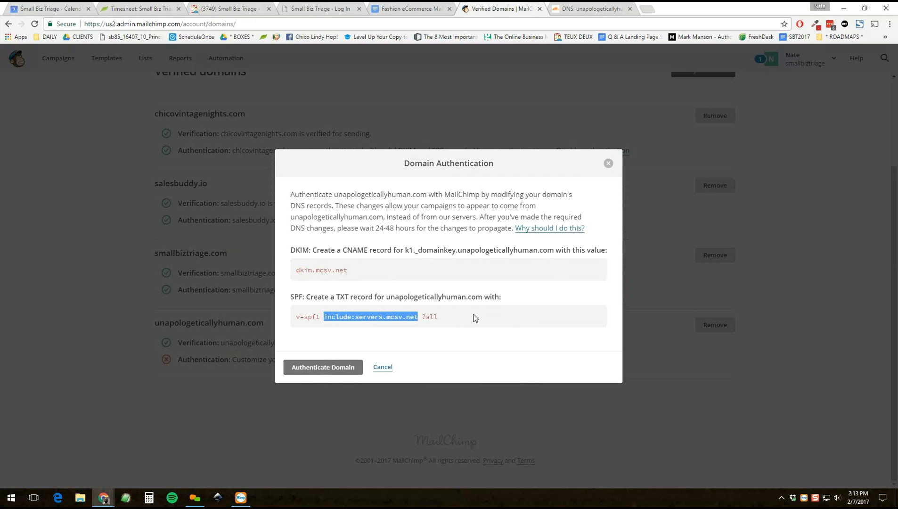
pyautogui.moveTo(334, 325)
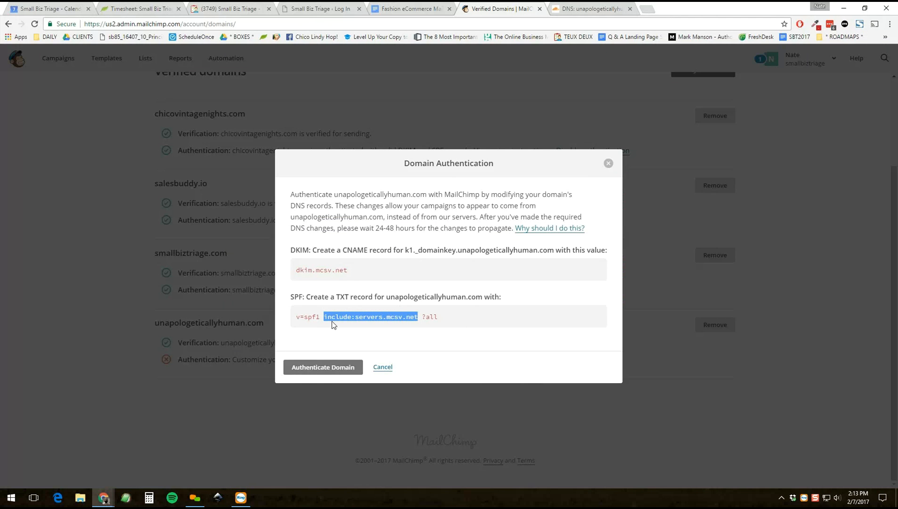
pyautogui.moveTo(364, 322)
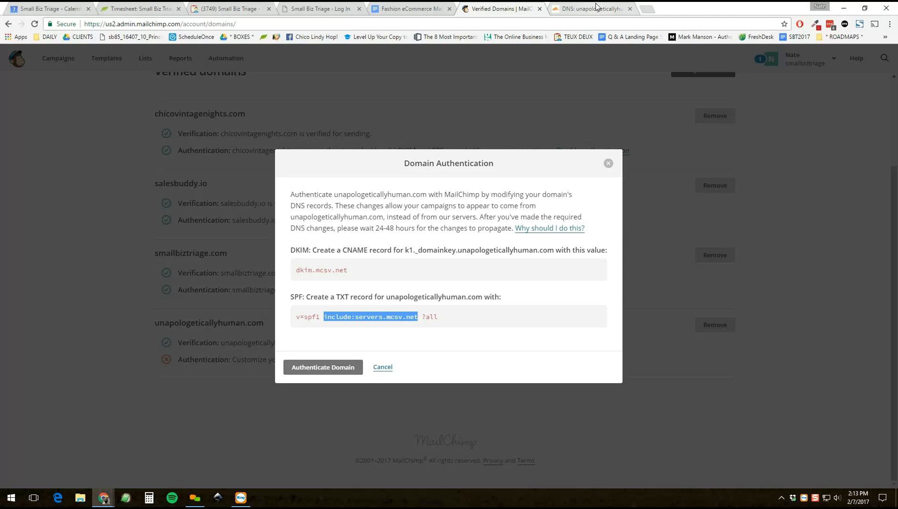
pyautogui.click(589, 9)
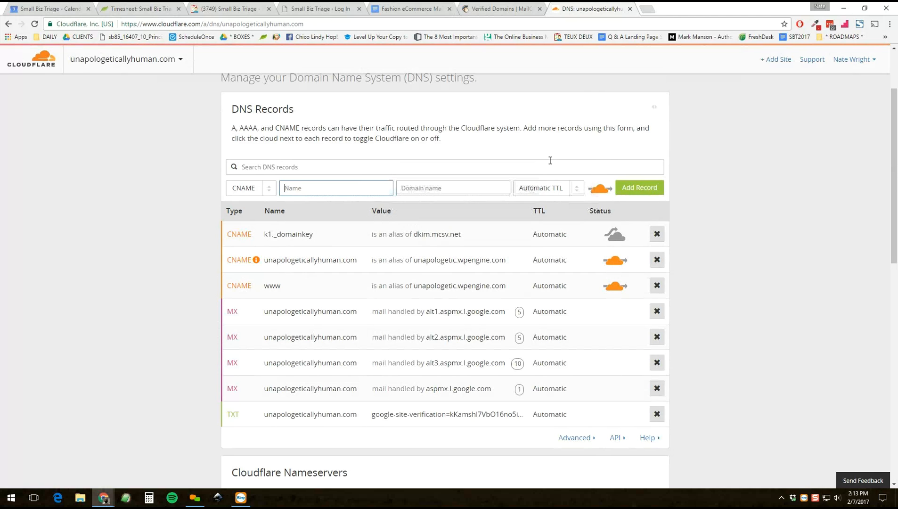
pyautogui.moveTo(650, 9)
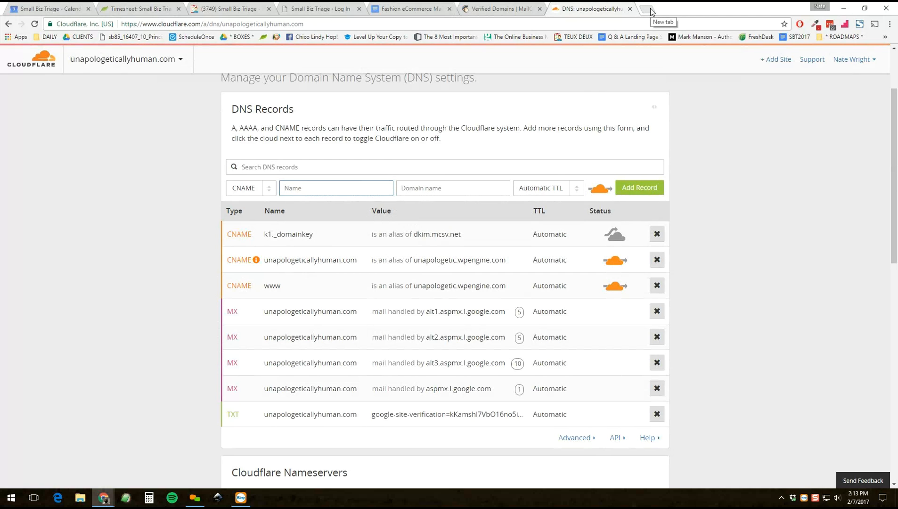
pyautogui.moveTo(248, 314)
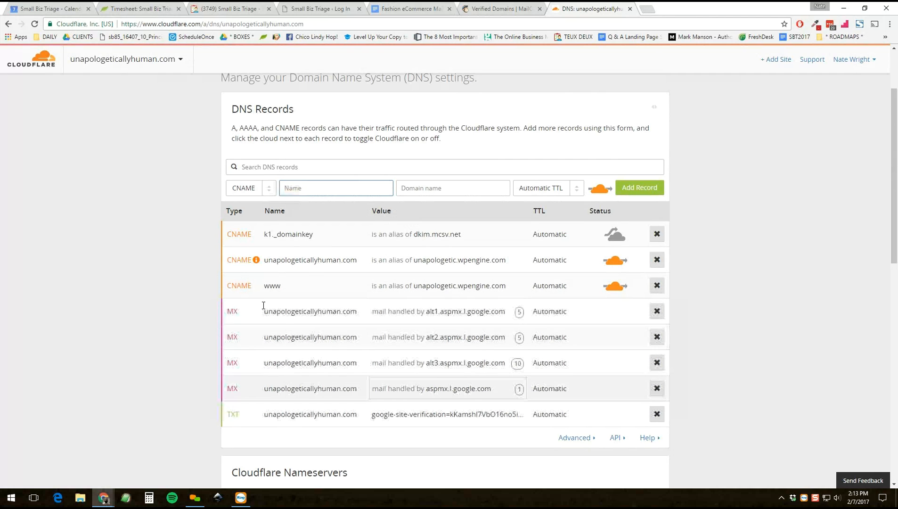
pyautogui.moveTo(569, 120)
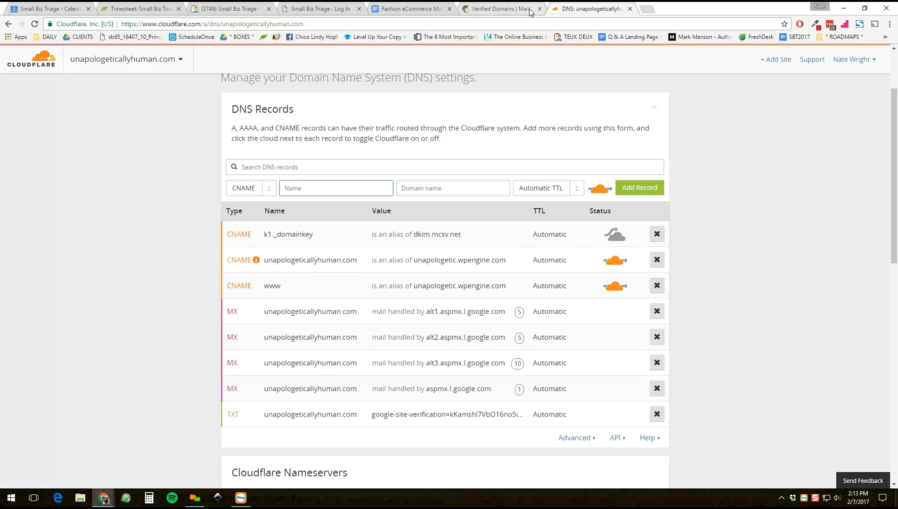
pyautogui.click(499, 8)
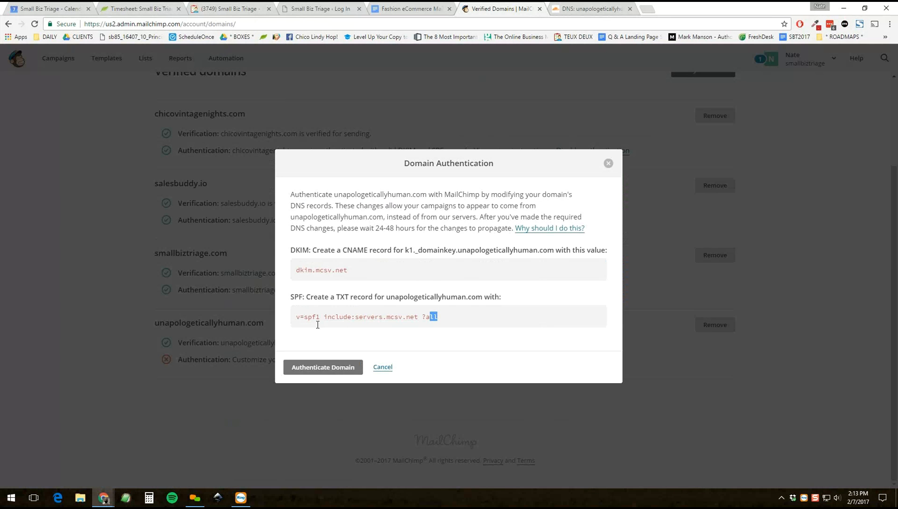
pyautogui.tripleClick(366, 317)
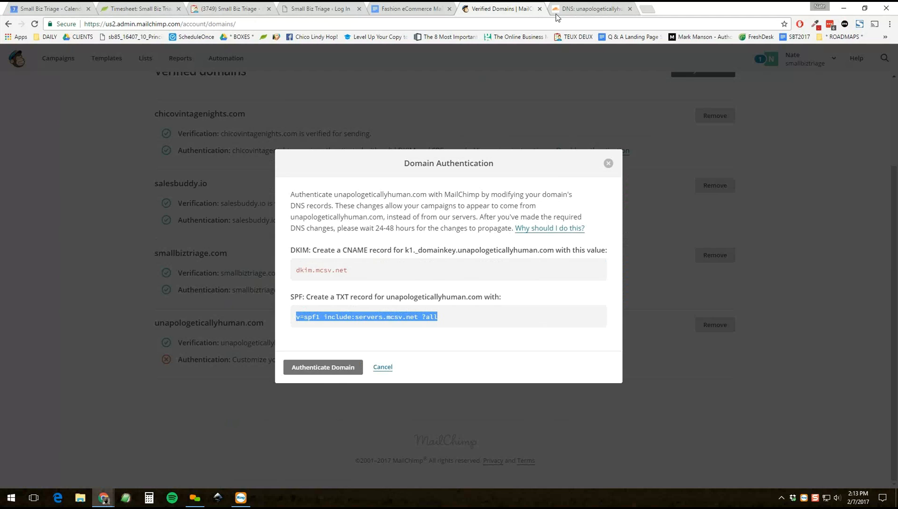
pyautogui.click(590, 9)
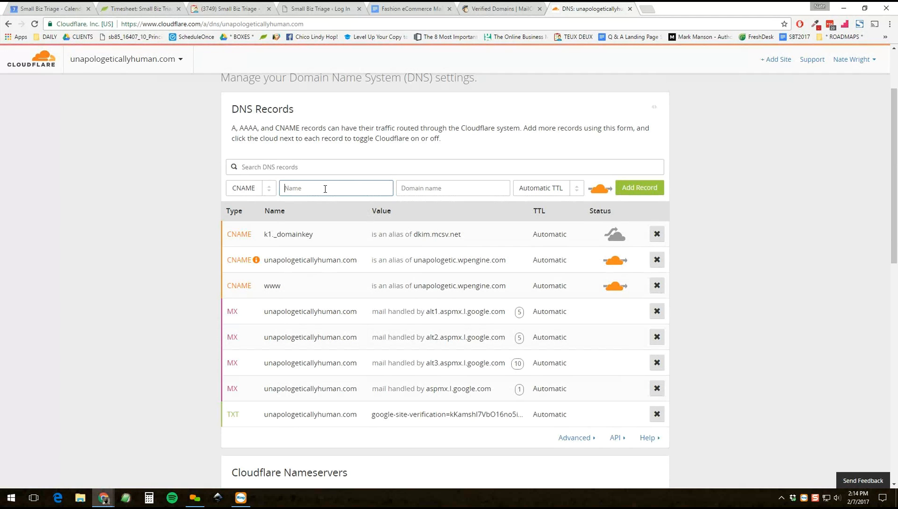
# - Draft a TXT record for unapologeticallyhuman.com with v=spf1 include:servers.mcsv.net ?all plus a second include
pyautogui.click(249, 187)
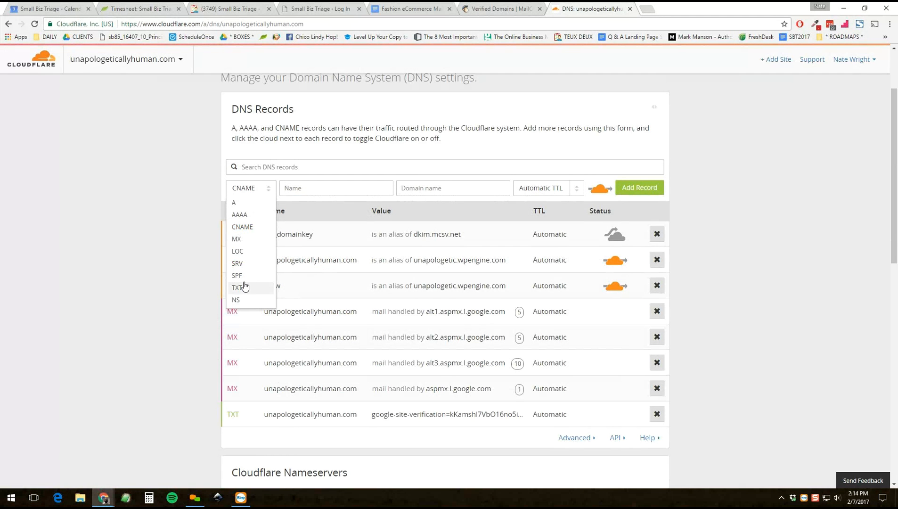
pyautogui.click(235, 287)
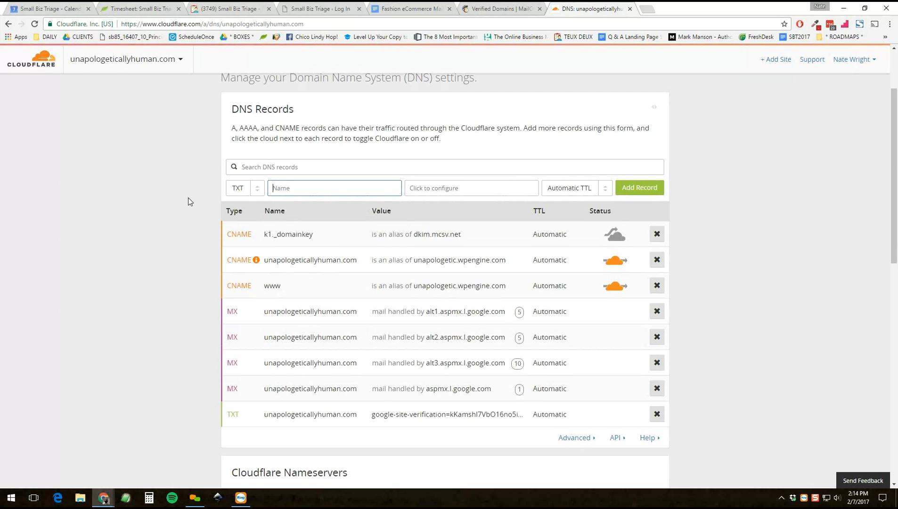
pyautogui.write('unapologetci')
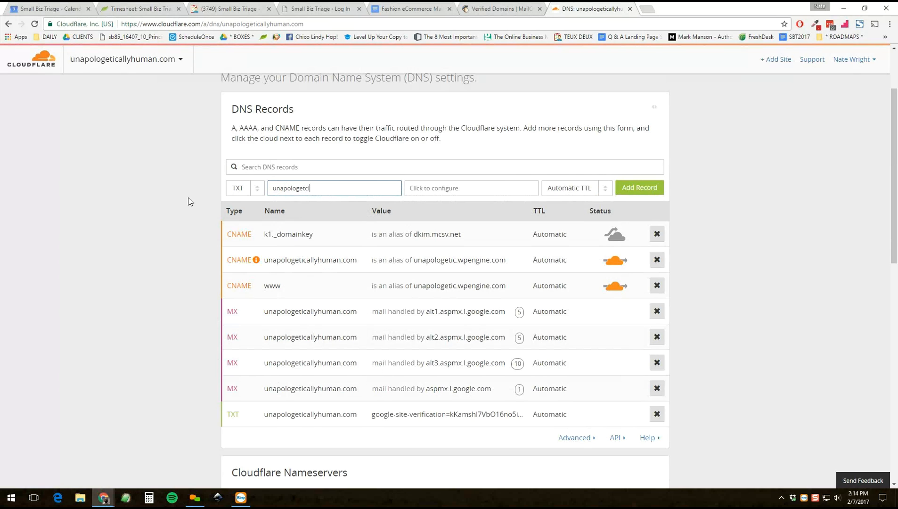
pyautogui.press('Backspace')
pyautogui.write('icallyhuman.com')
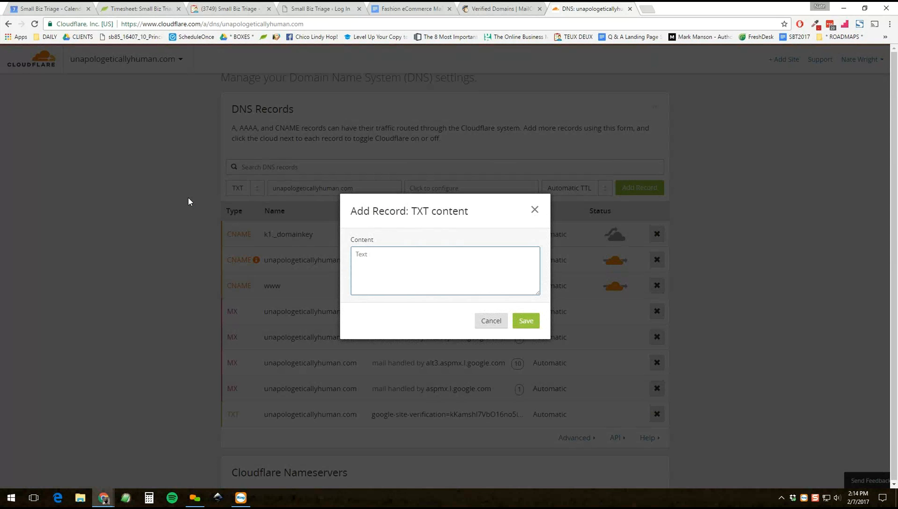
pyautogui.write('v=spf1 include:servers.mcsv.net ?all')
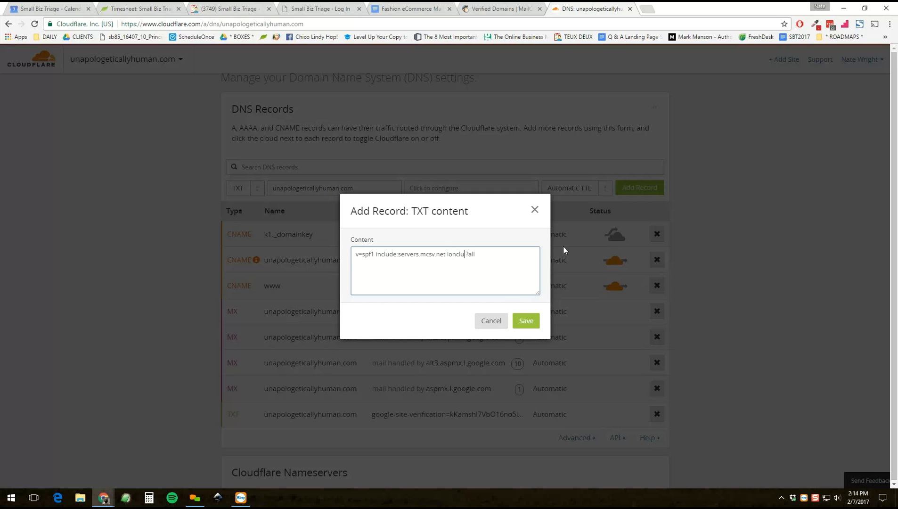
pyautogui.write('include')
pyautogui.write('google spf re')
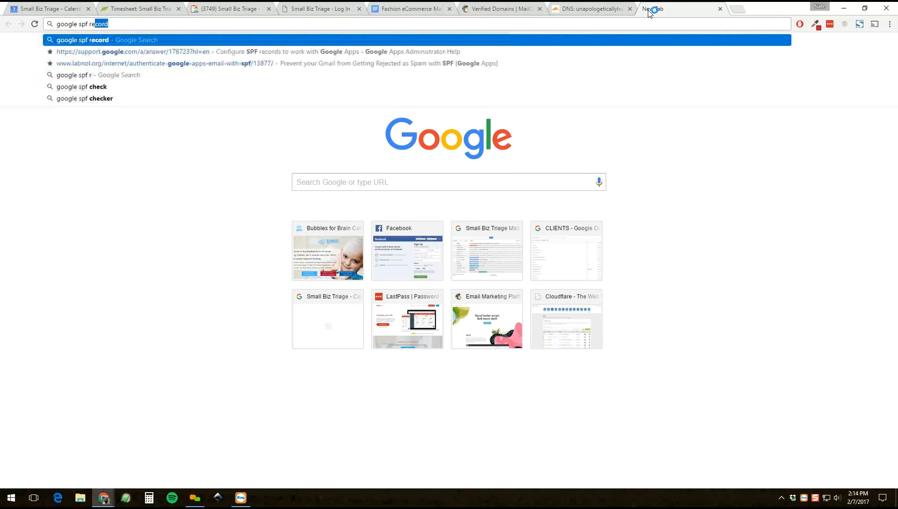
# - Search 'google spf record' and consult Google's G Suite SPF help page for include:_spf.google.com
pyautogui.press('Return')
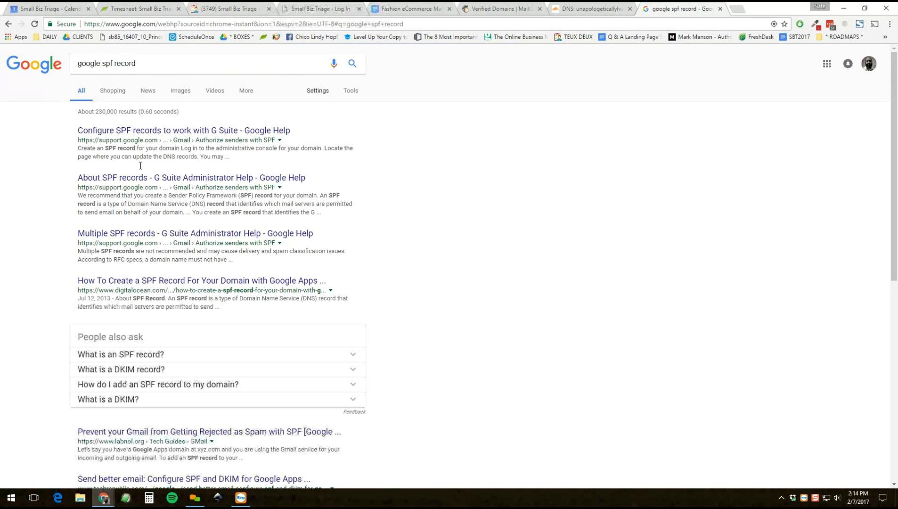
pyautogui.click(183, 130)
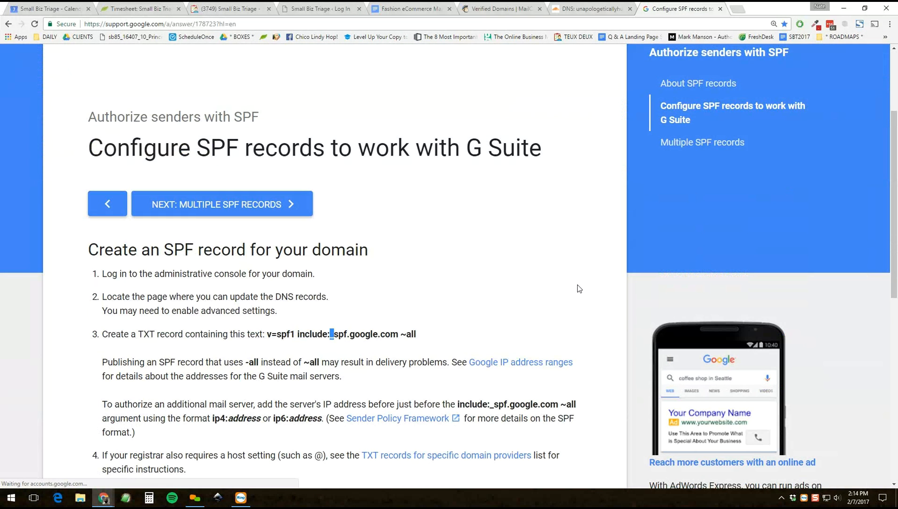
pyautogui.click(590, 9)
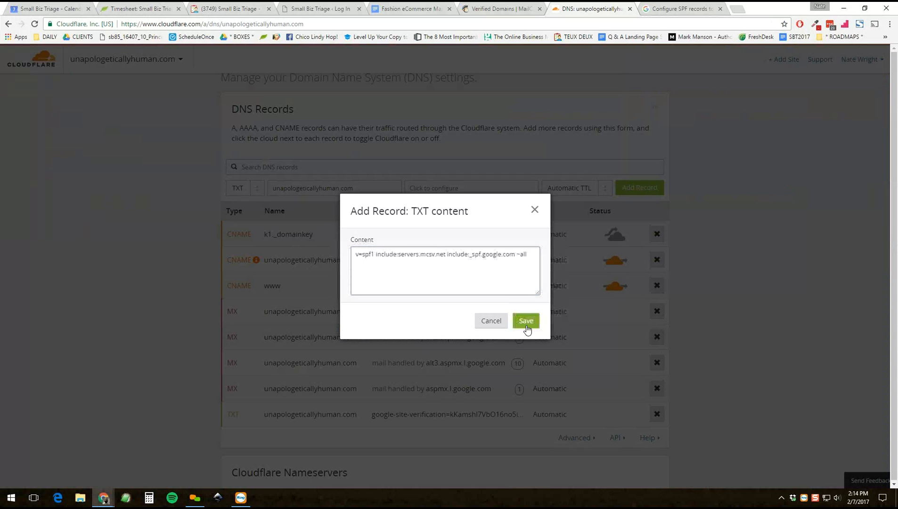
# - Save the combined SPF content with servers.mcsv.net and _spf.google.com ending ~all
pyautogui.click(524, 320)
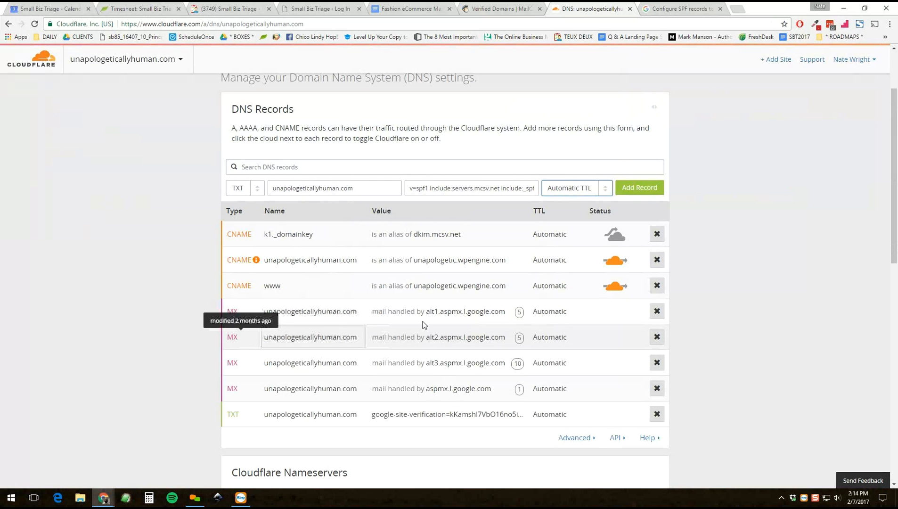
pyautogui.moveTo(449, 178)
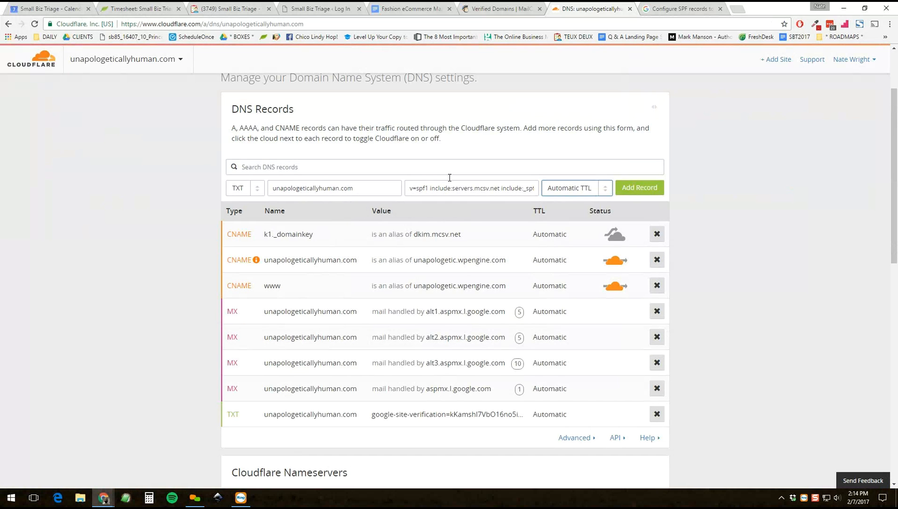
pyautogui.moveTo(602, 368)
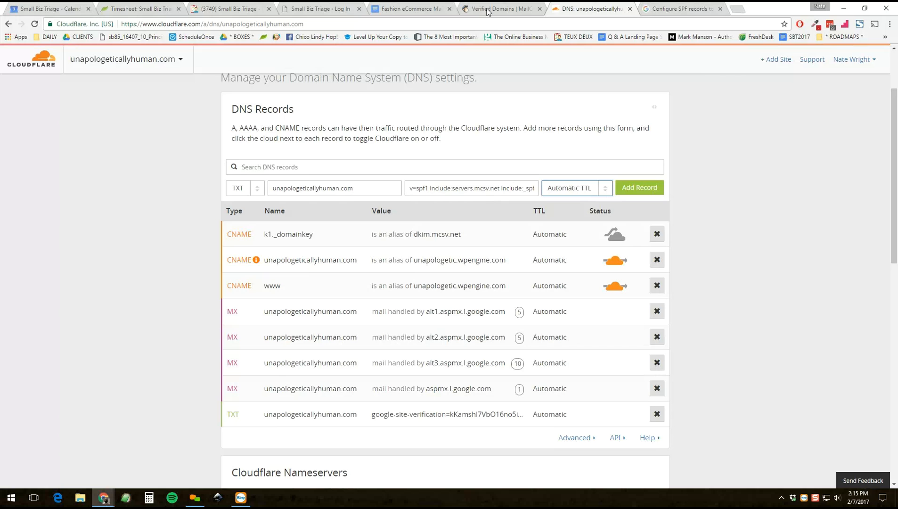
pyautogui.moveTo(501, 8)
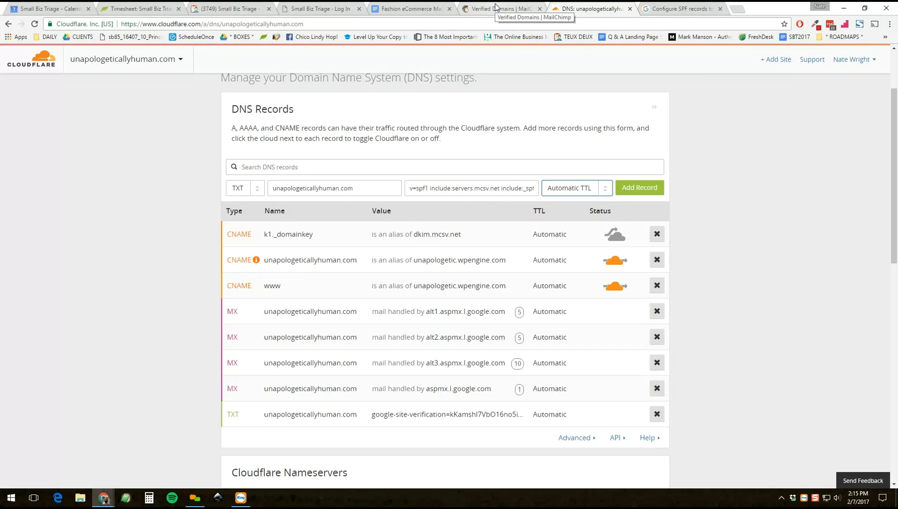
# - Attempt Authenticate Domain for unapologeticallyhuman.com in MailChimp, then close the instructions dialog
pyautogui.click(500, 9)
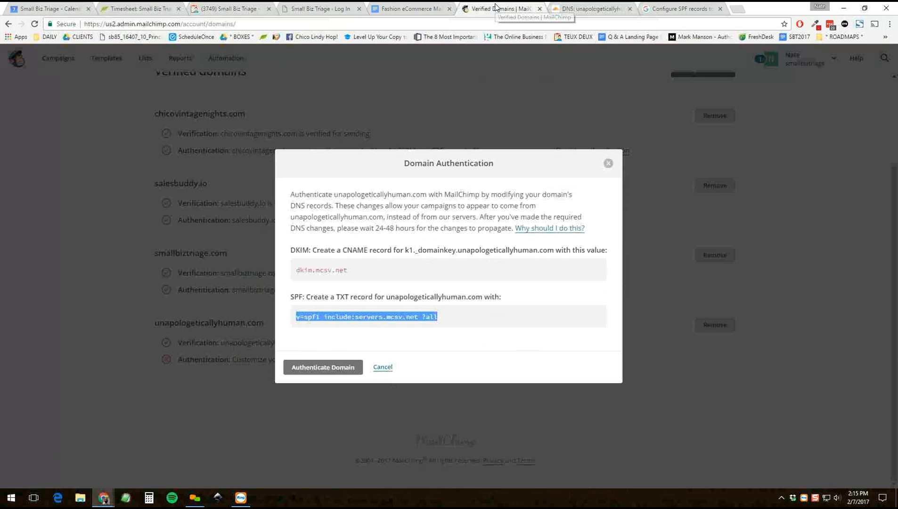
pyautogui.click(322, 367)
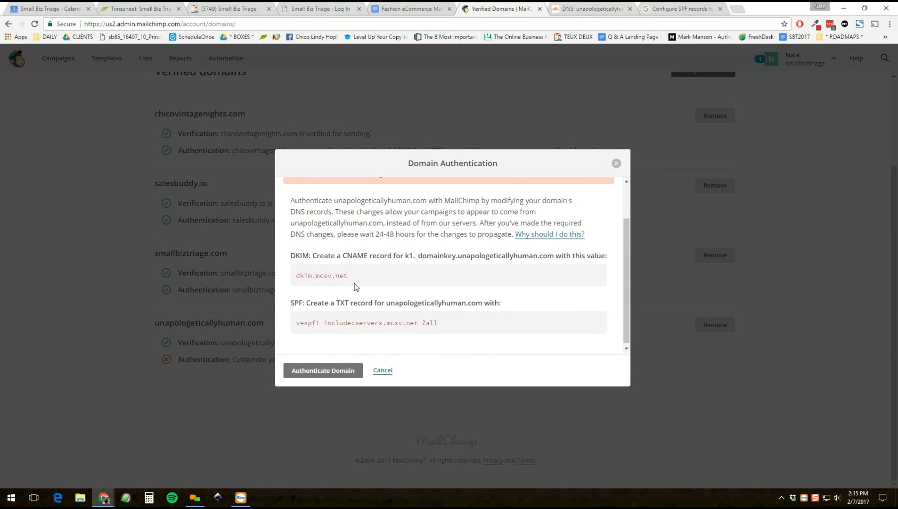
pyautogui.click(322, 370)
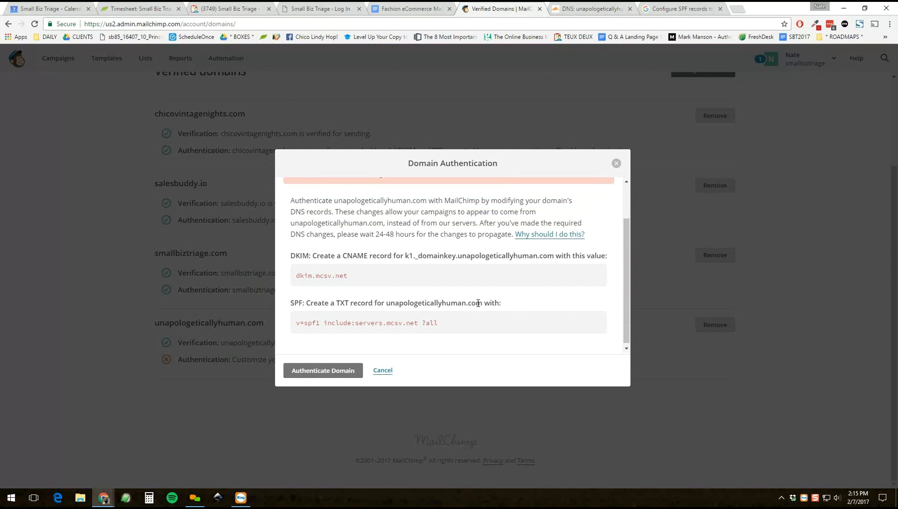
pyautogui.moveTo(619, 123)
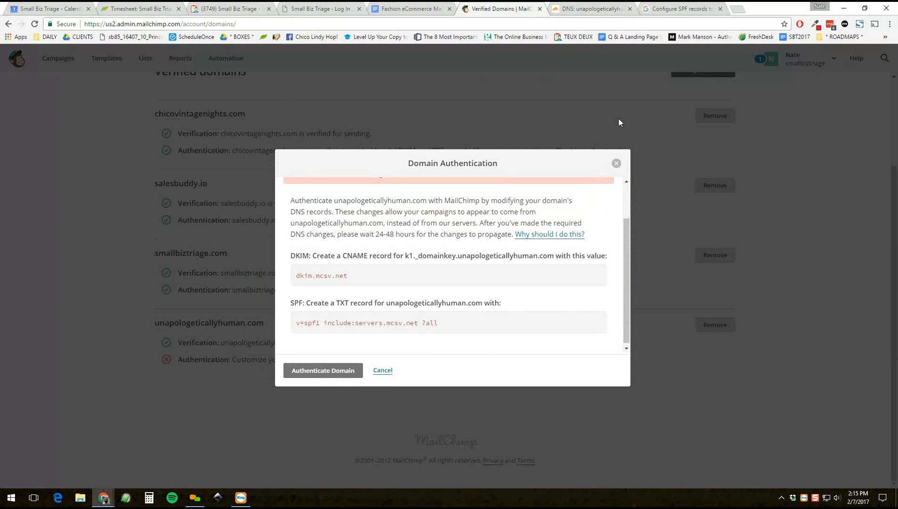
pyautogui.click(382, 370)
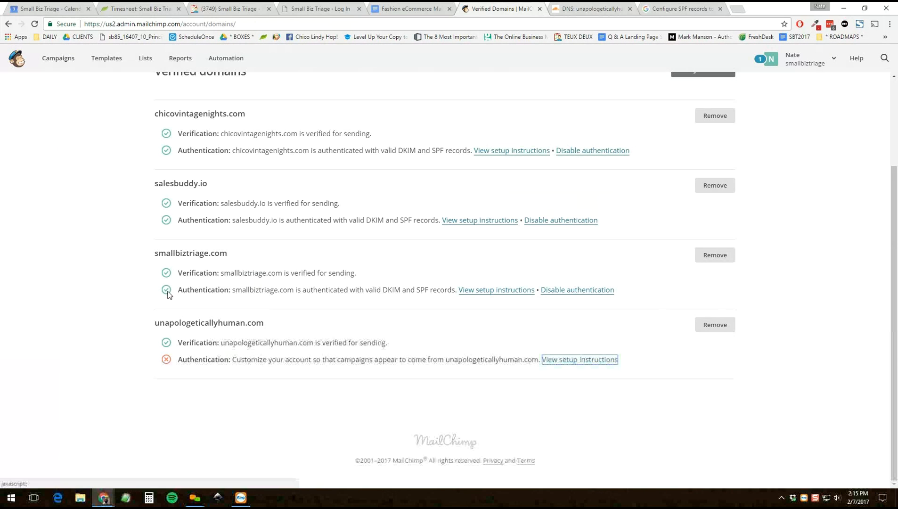